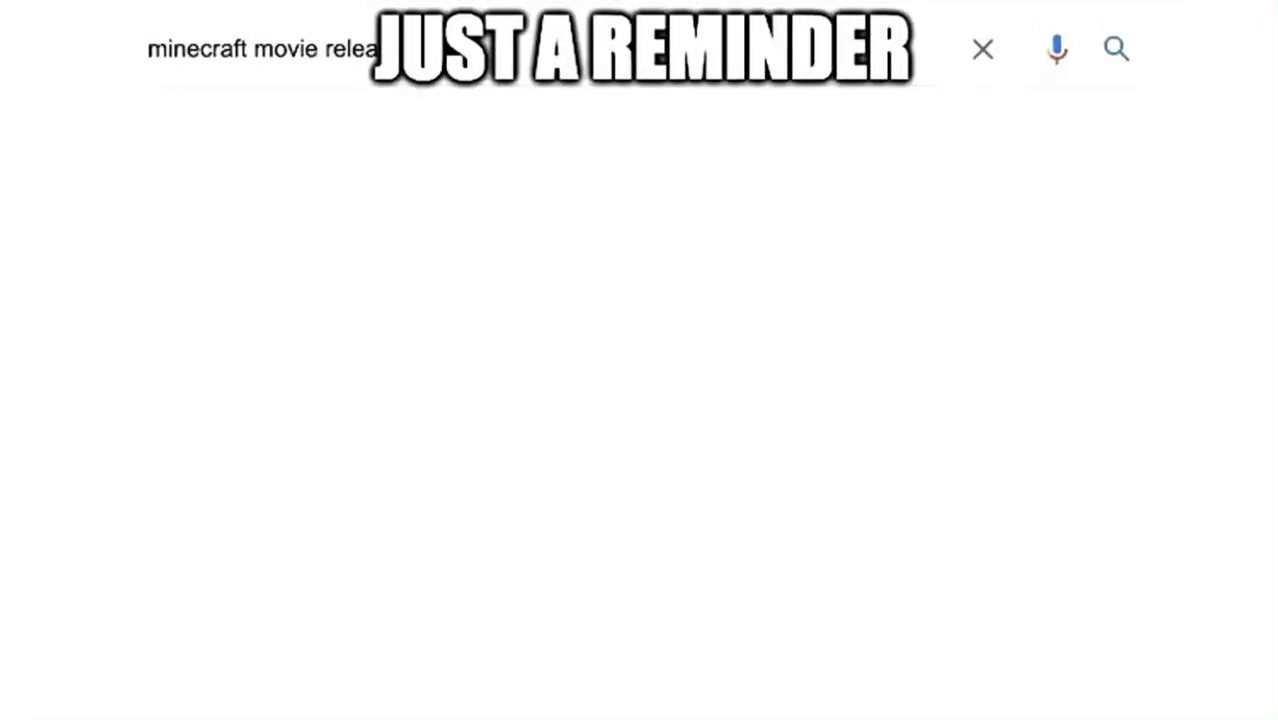
# Step: Search for the Minecraft movie release date, landing on results showing March 4, 2022
pyautogui.click(1116, 48)
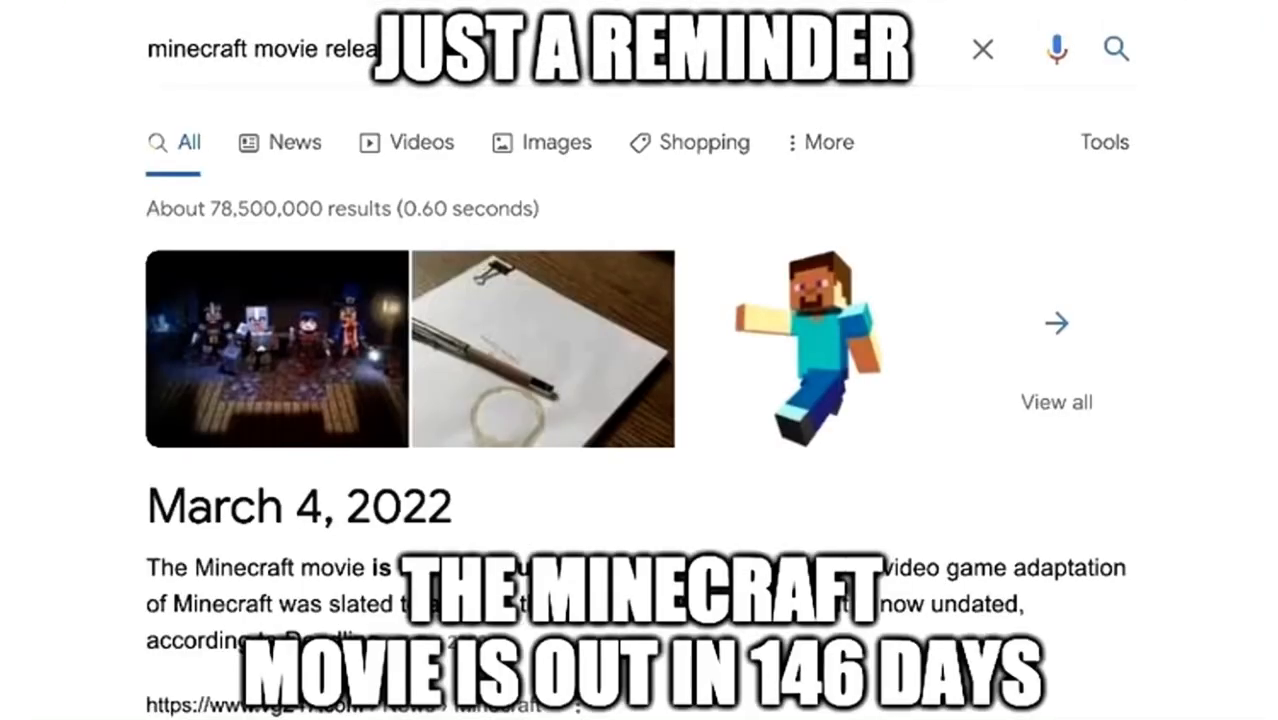